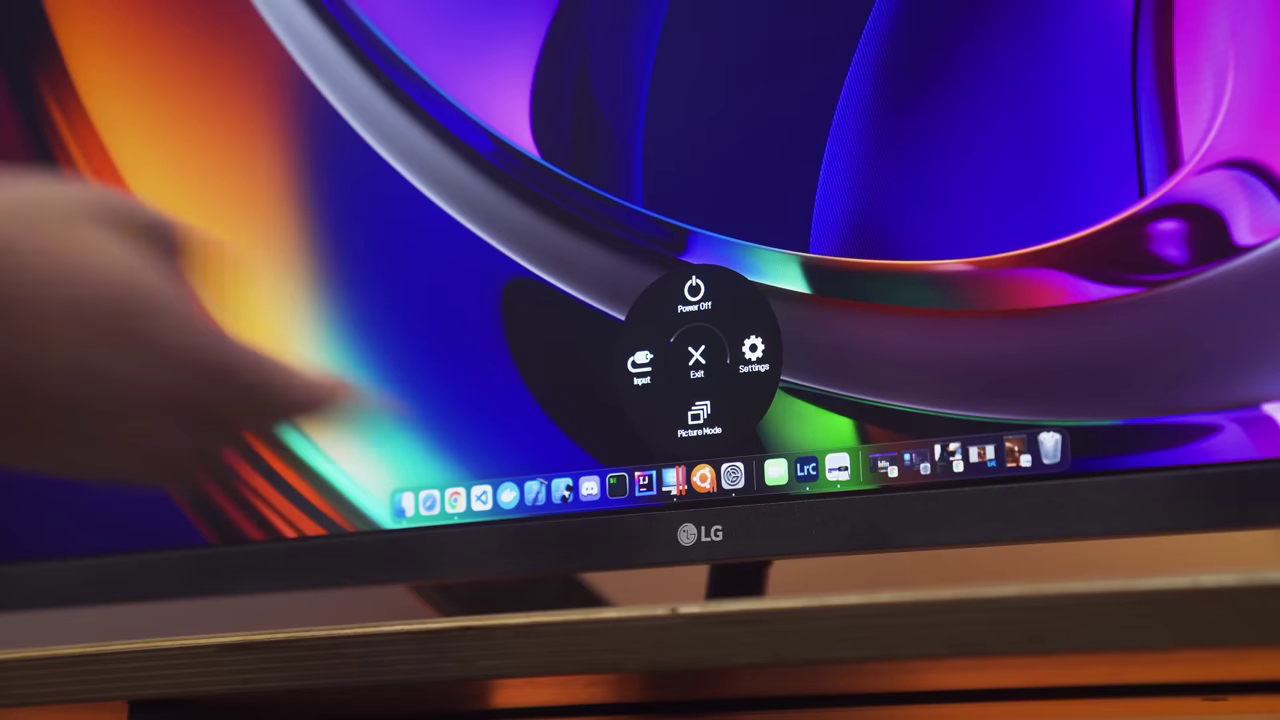
Bring up the full Settings menu at Quick Settings with brightness 100 and volume 32.
left_click(694, 420)
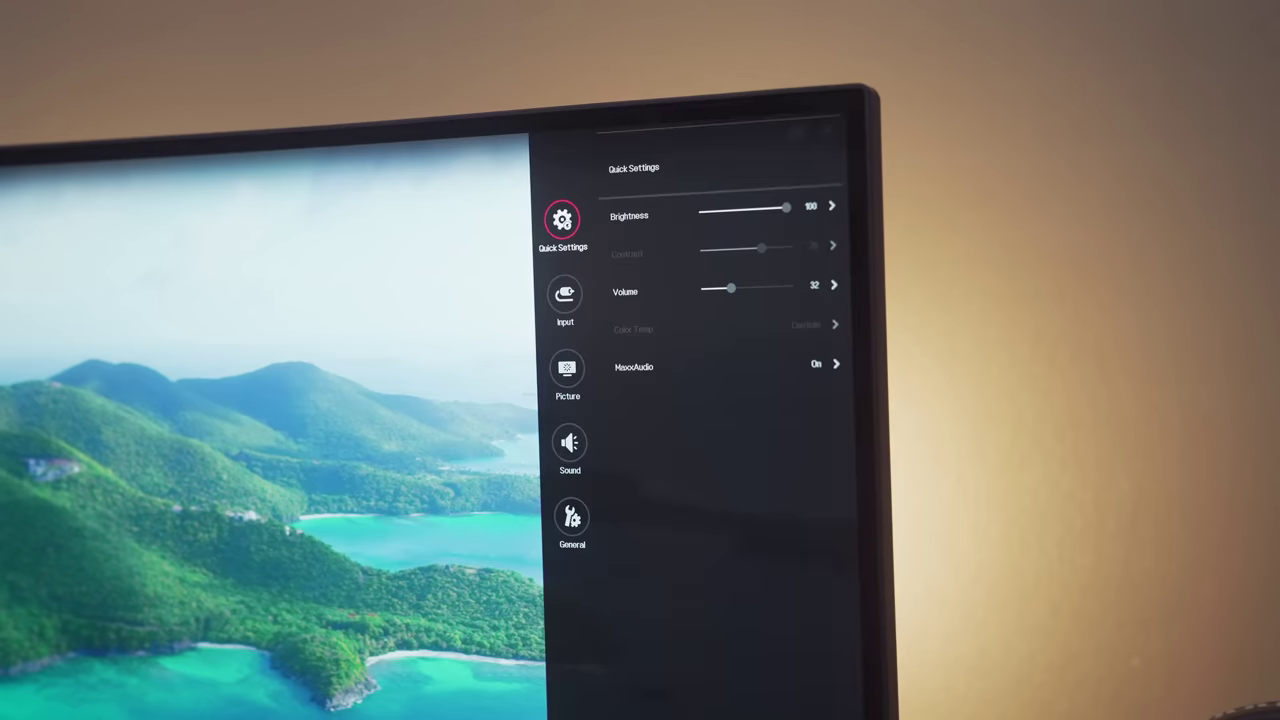
Browse the Picture section, then land on Sound showing volume 32 and MaxxAudio on.
left_click(564, 292)
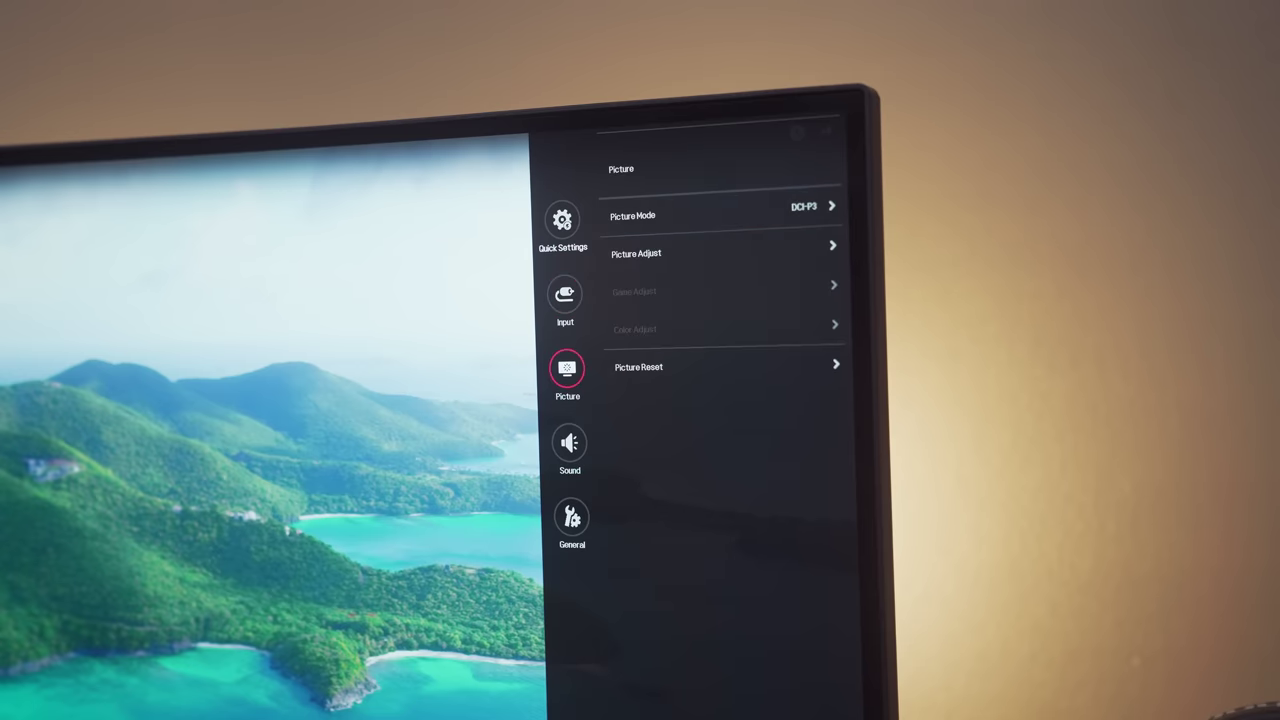
left_click(568, 444)
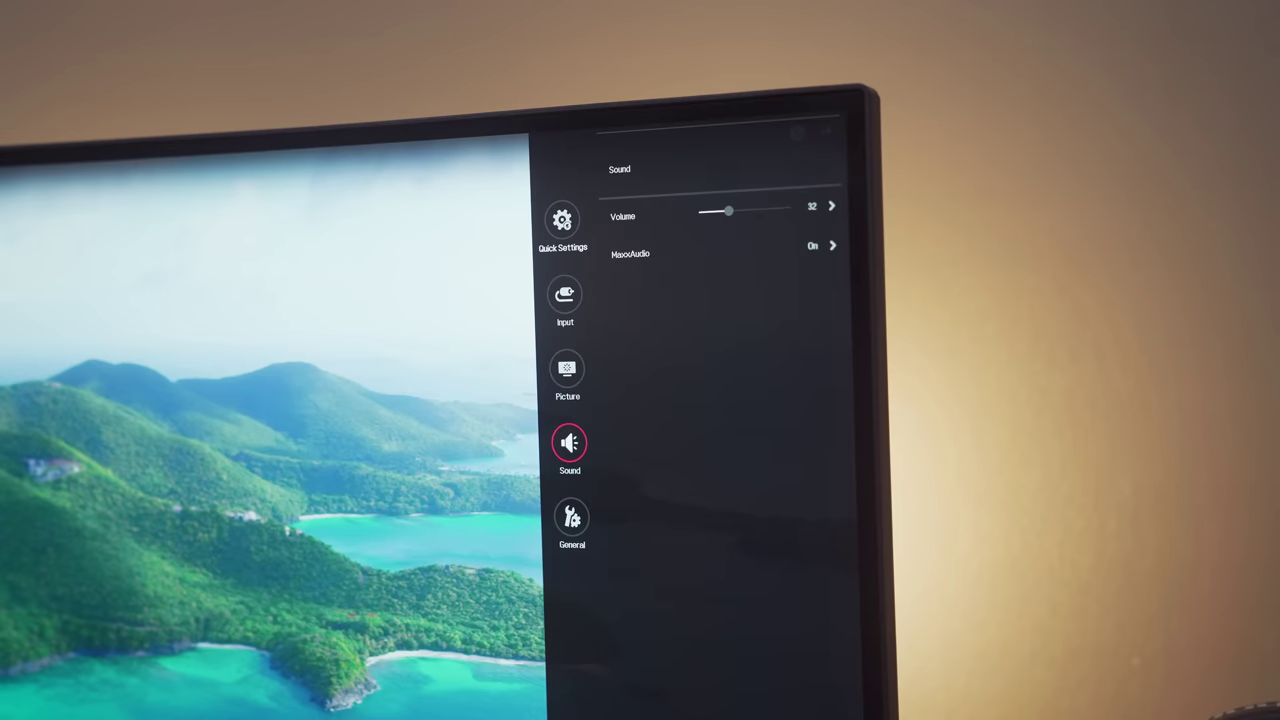